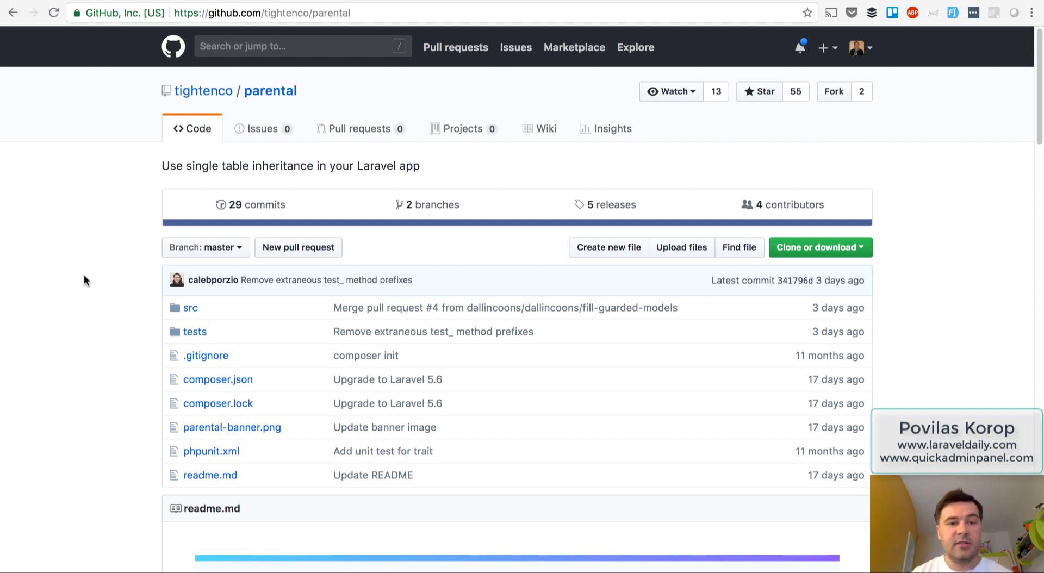
Scroll the parental README to the Installation section and select the package install command
scroll("down", 3)
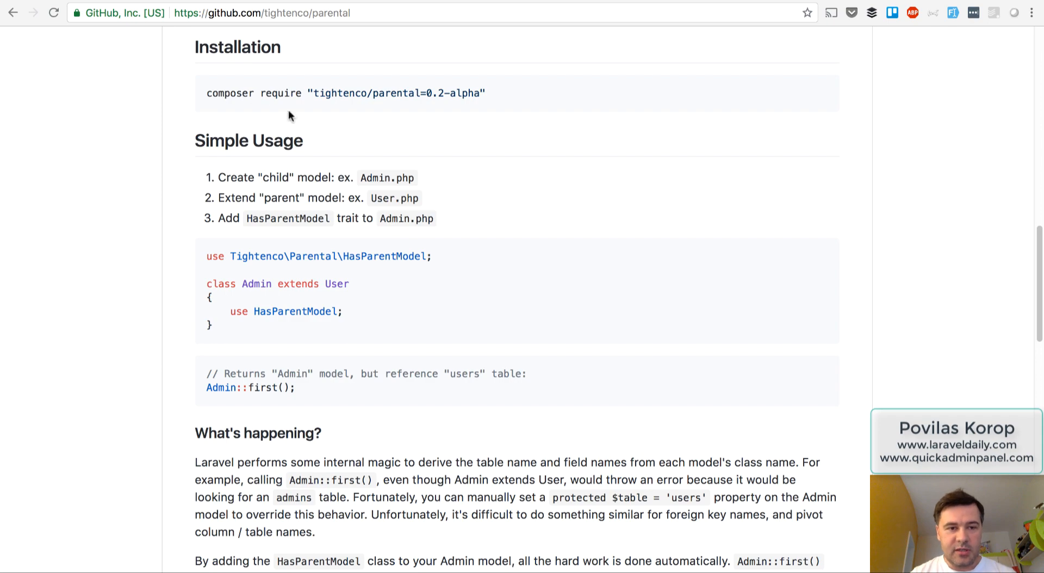
triple_click(346, 93)
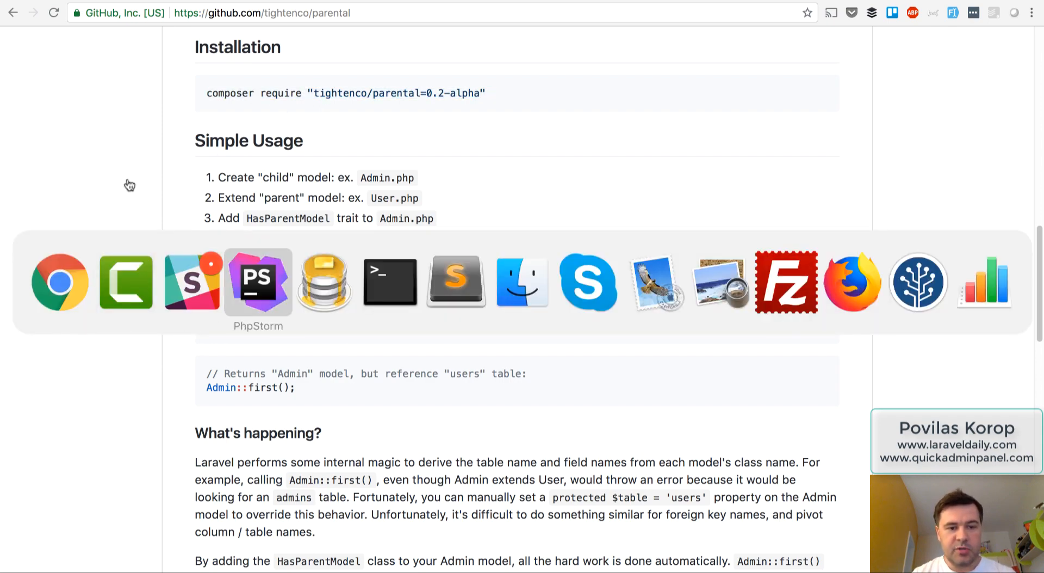
Review the migration adding a nullable 'type' column, then view User.php with ReturnsChildModels
left_click(258, 282)
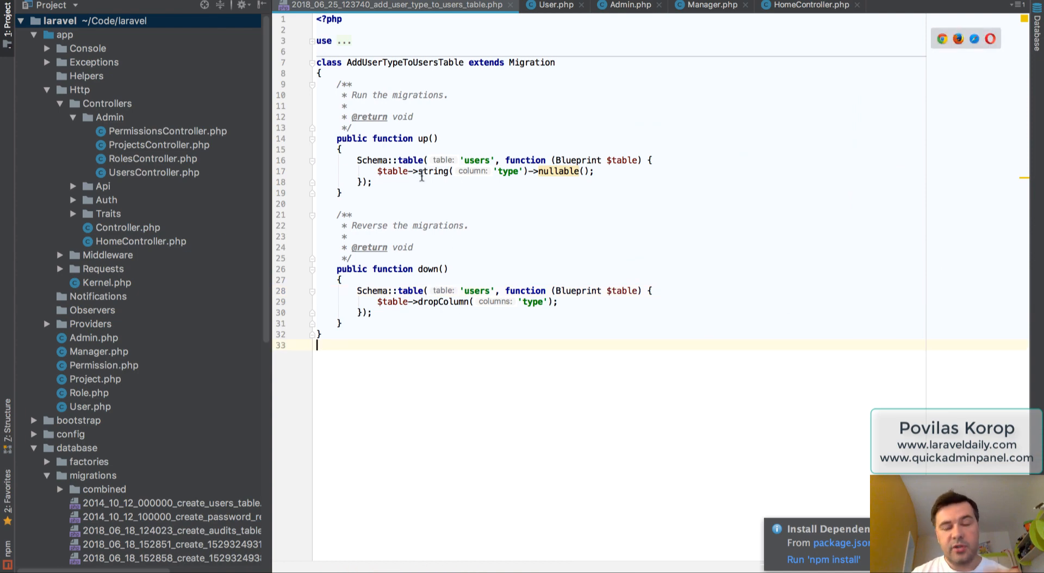
left_click(421, 171)
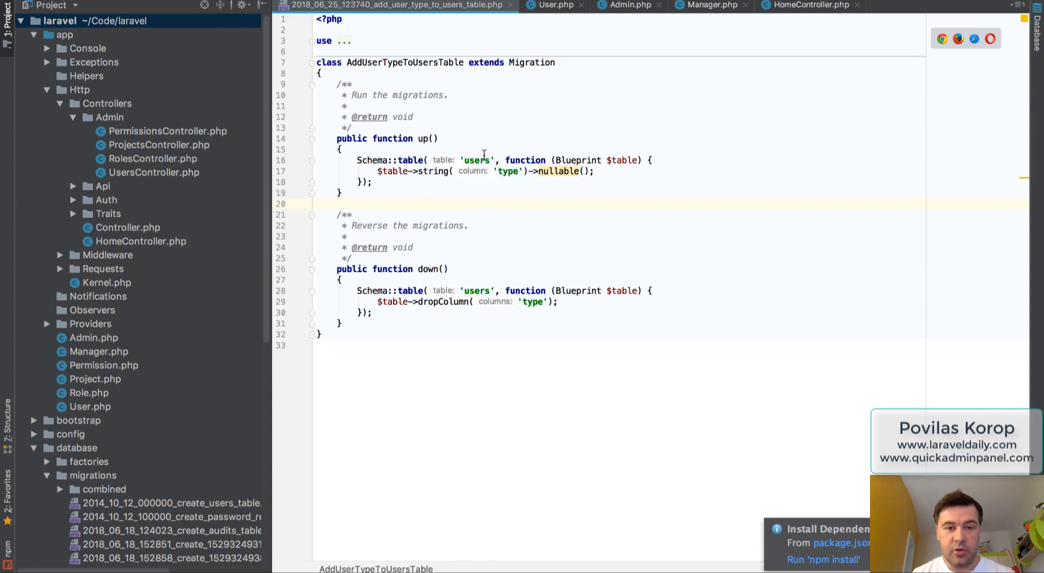
mouse_move(467, 210)
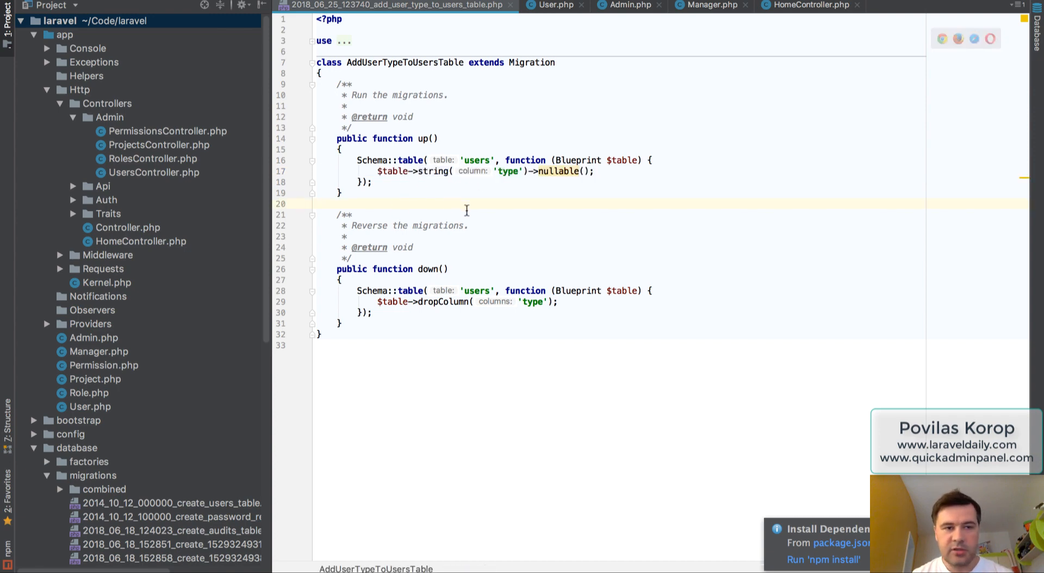
left_click(474, 172)
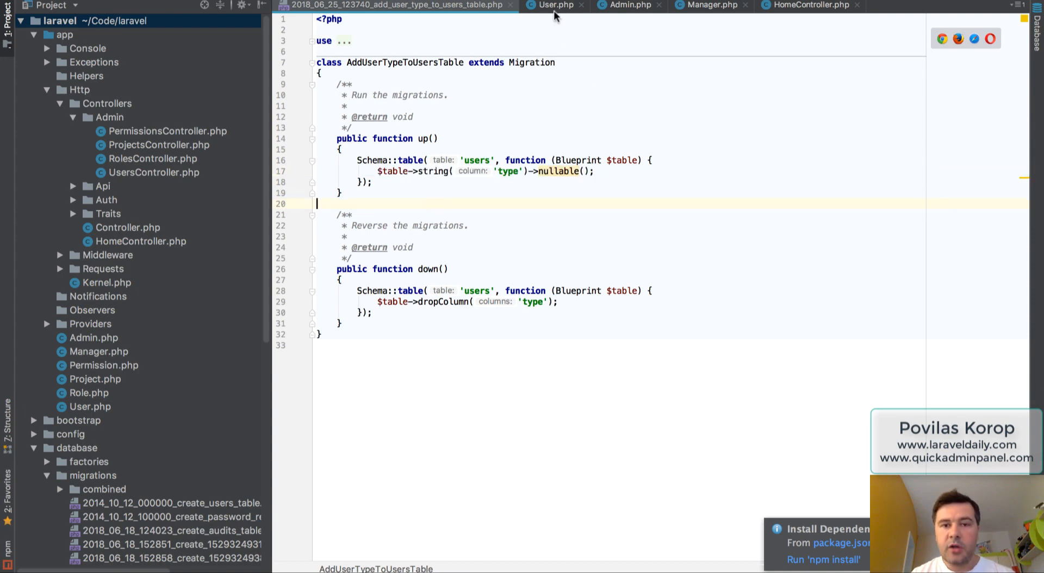
left_click(555, 5)
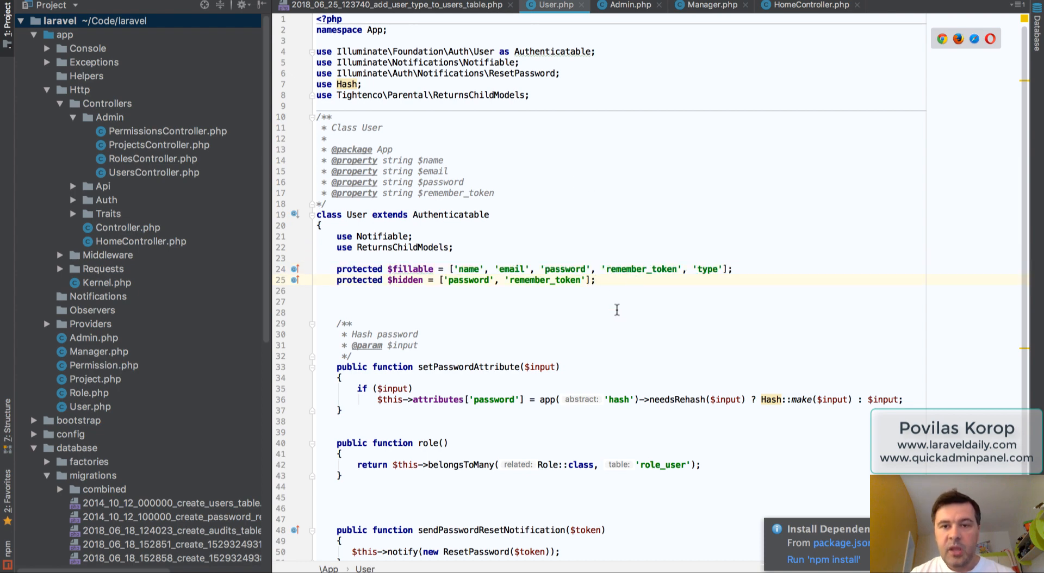
left_click(627, 5)
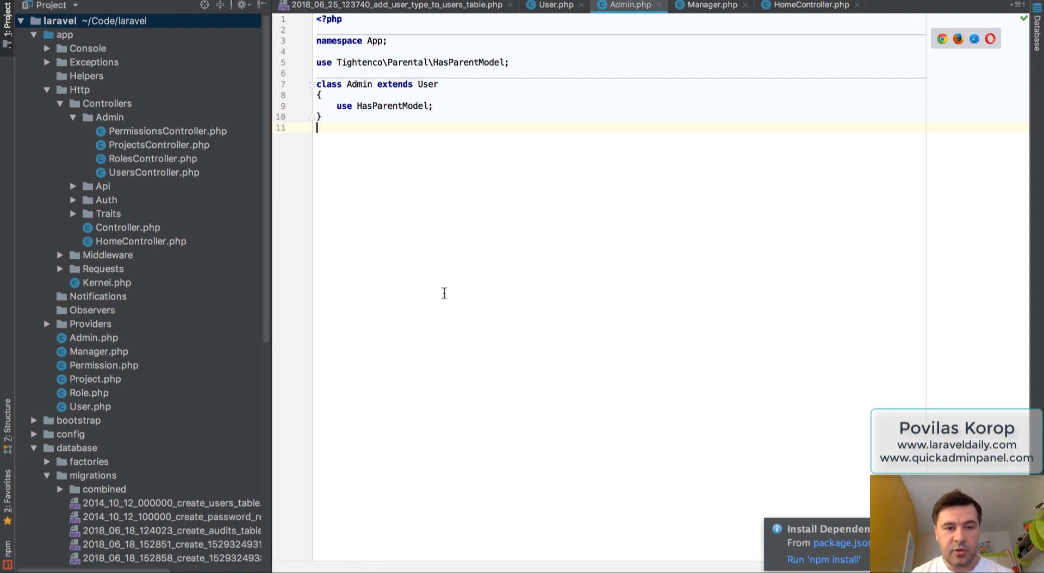
mouse_move(442, 291)
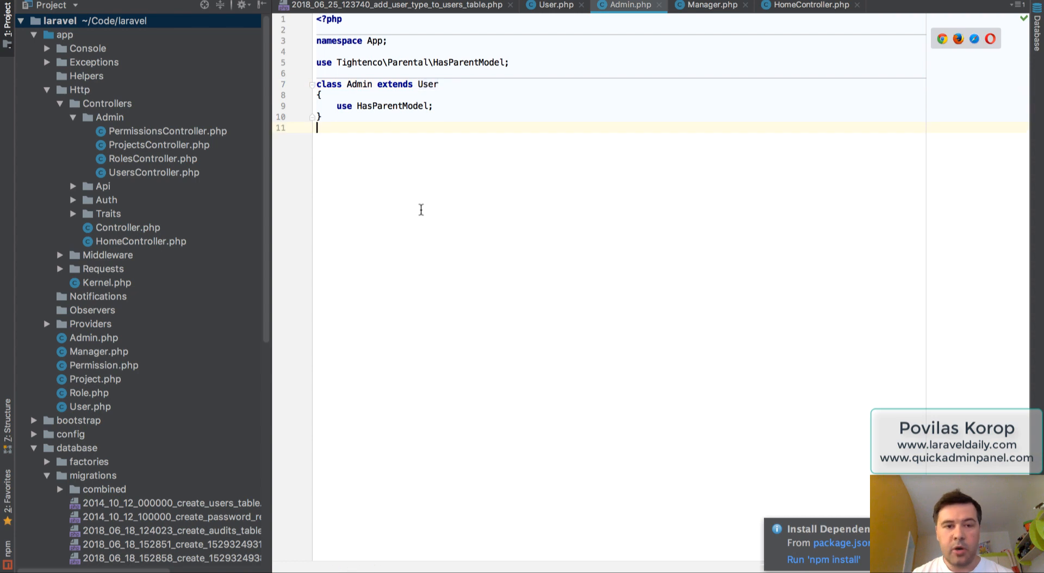
mouse_move(423, 84)
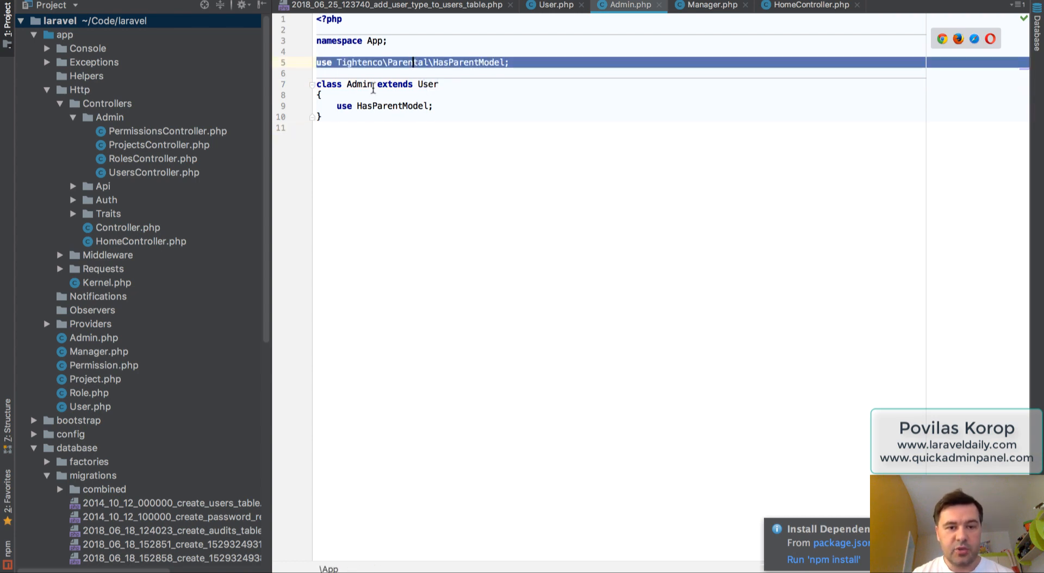
left_click(709, 5)
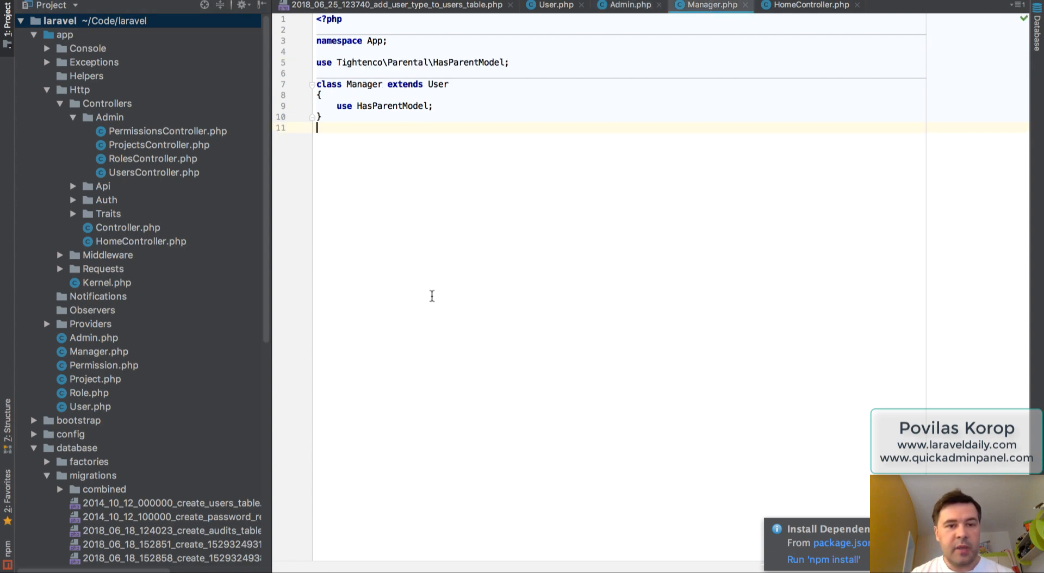
mouse_move(625, 15)
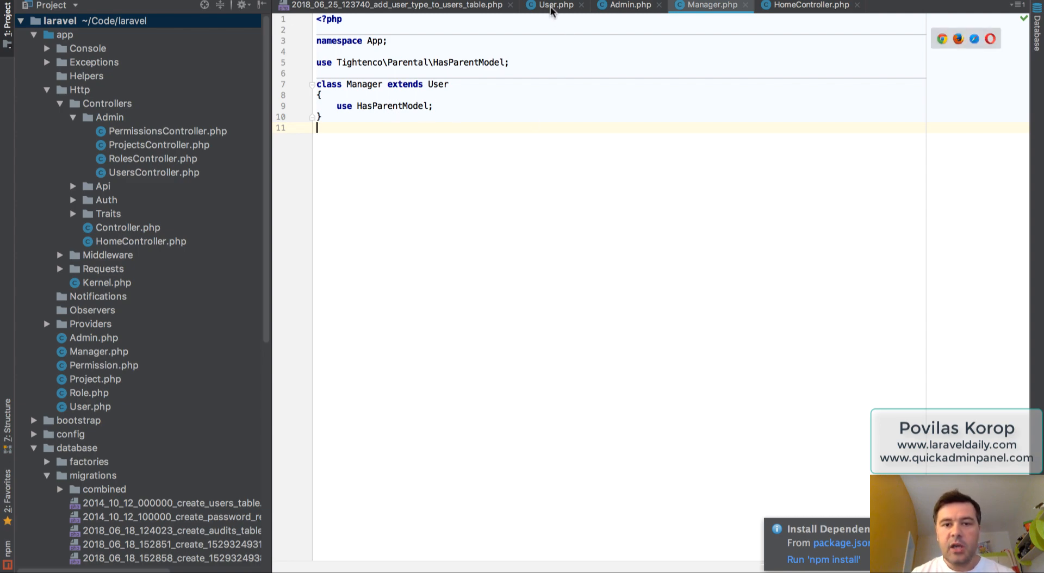
left_click(554, 5)
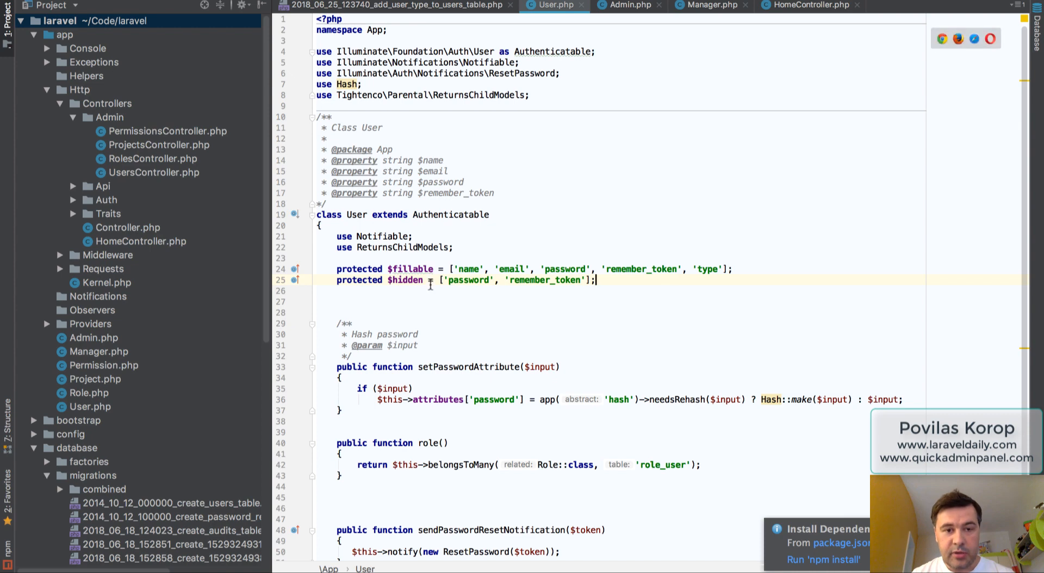
left_click(411, 95)
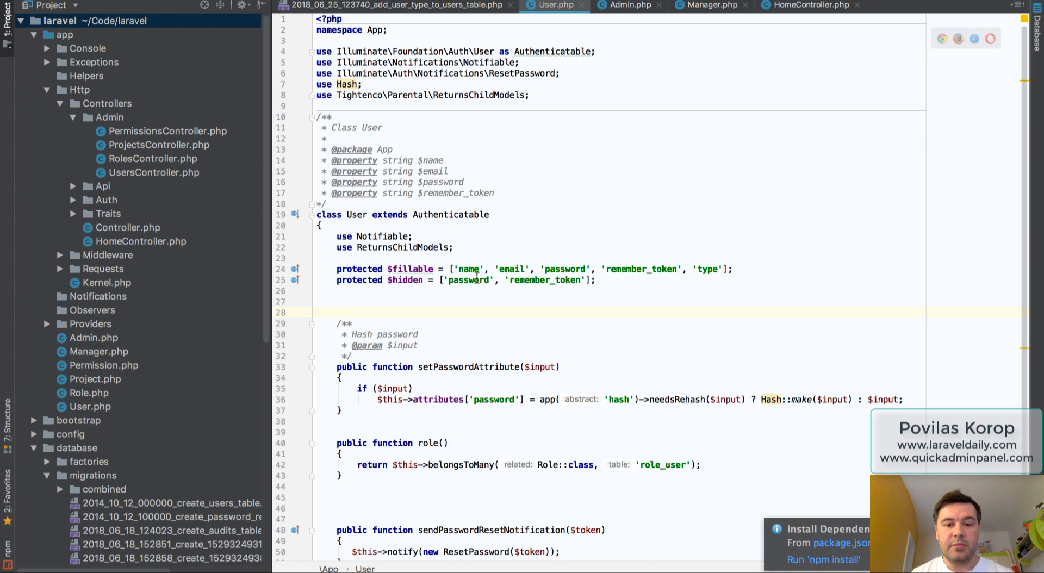
mouse_move(798, 10)
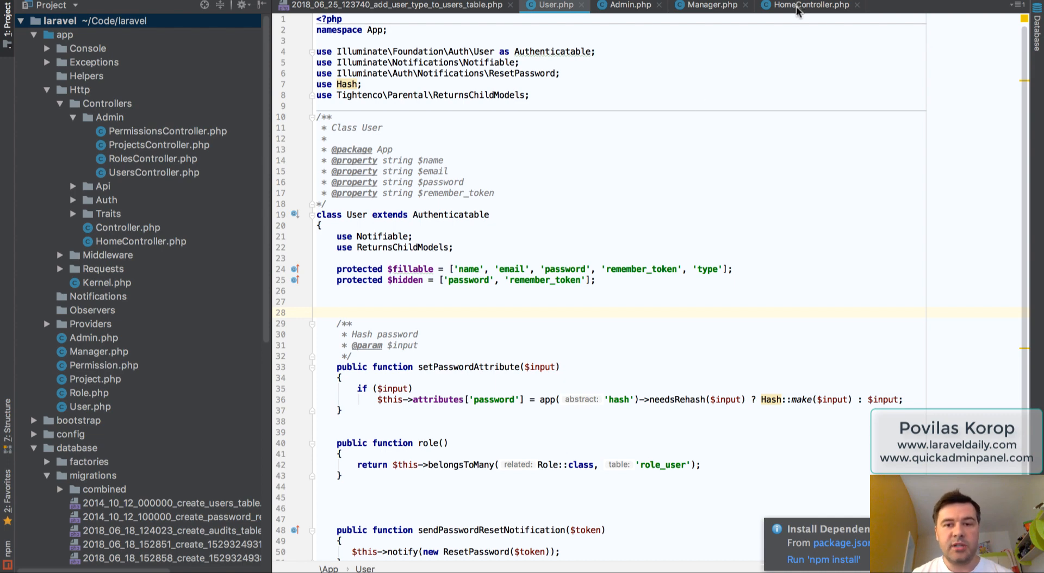
Open HomeController and inspect the Admin::create and Manager::create calls in index()
left_click(810, 5)
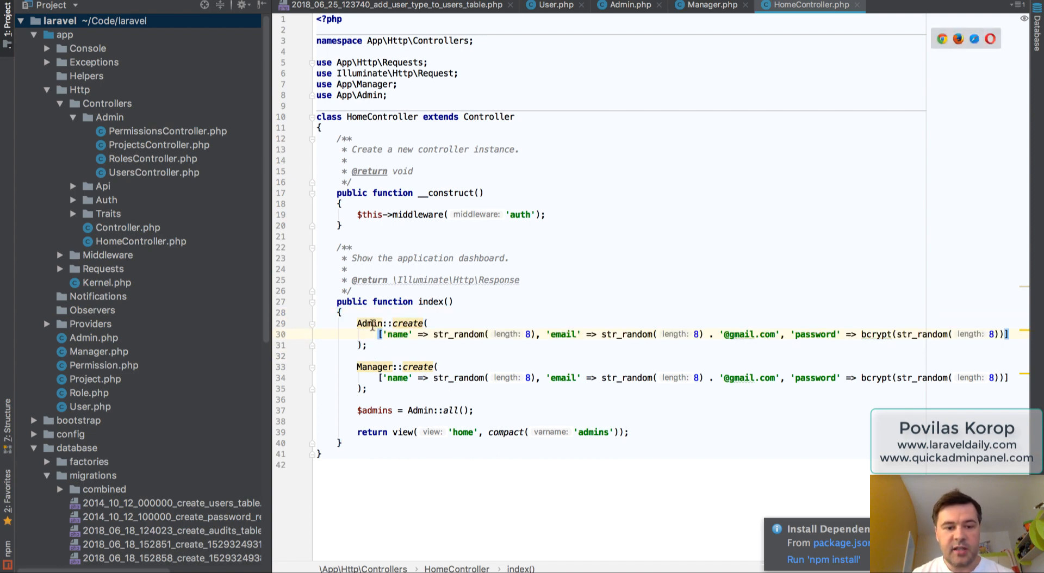
double_click(368, 323)
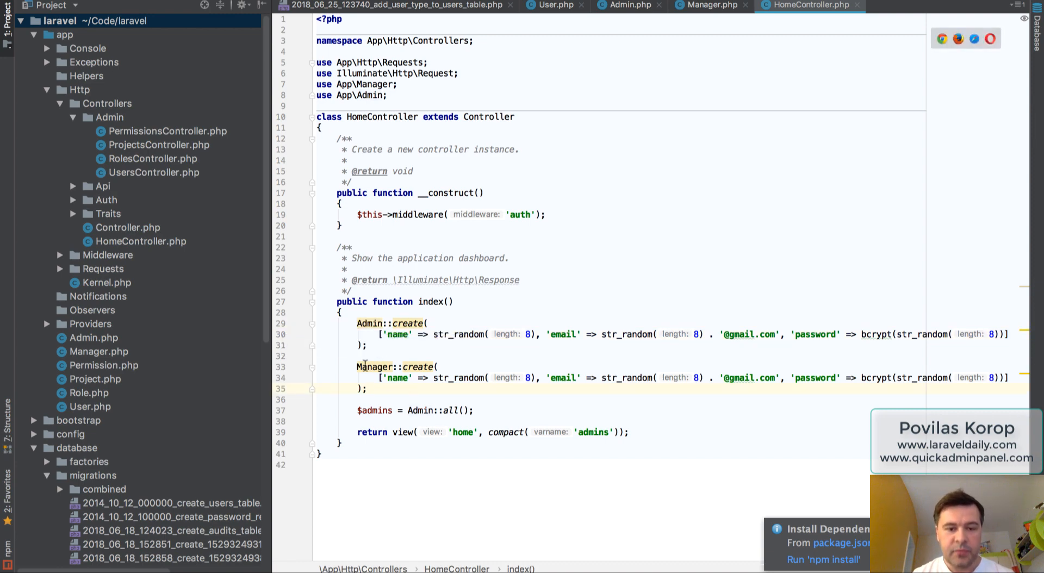
double_click(374, 368)
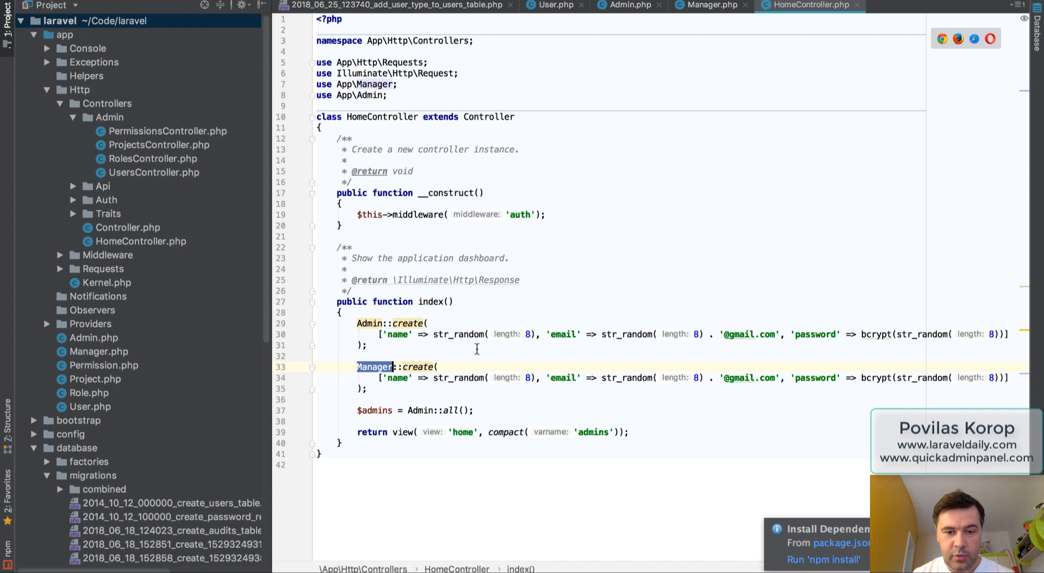
mouse_move(763, 357)
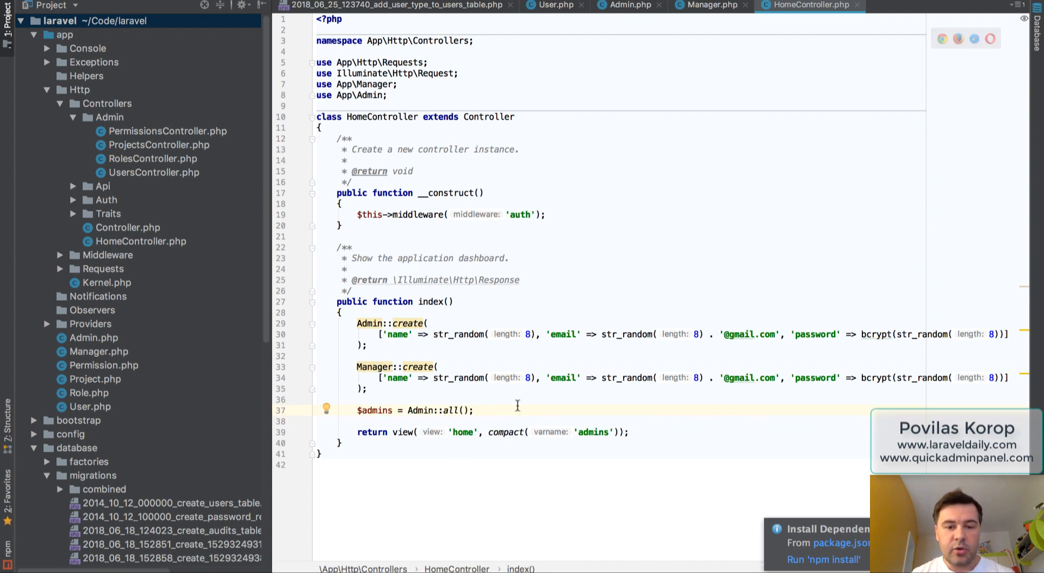
mouse_move(491, 370)
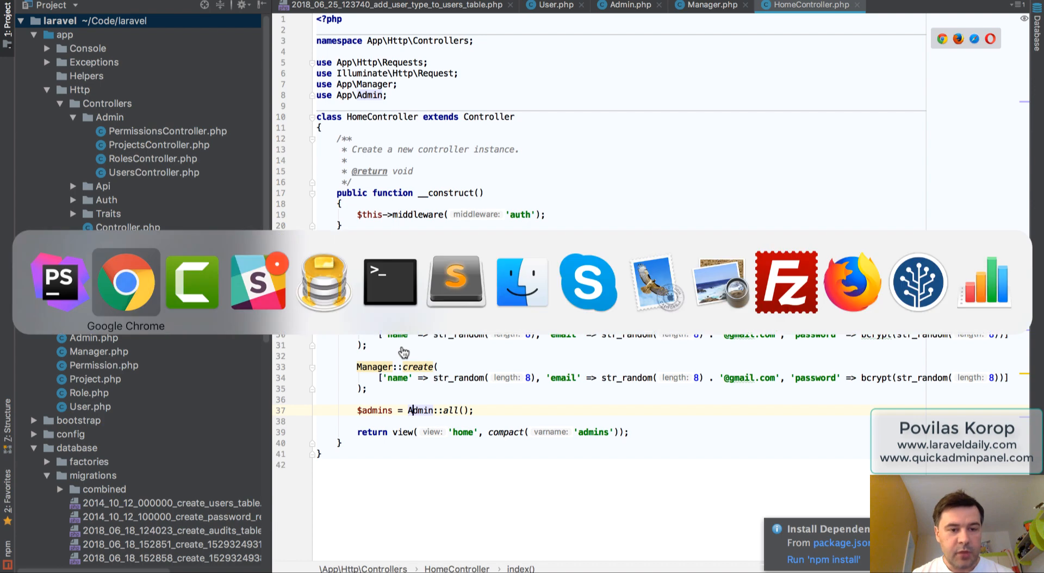
View the users table content, showing one Admin row with an empty type
left_click(324, 281)
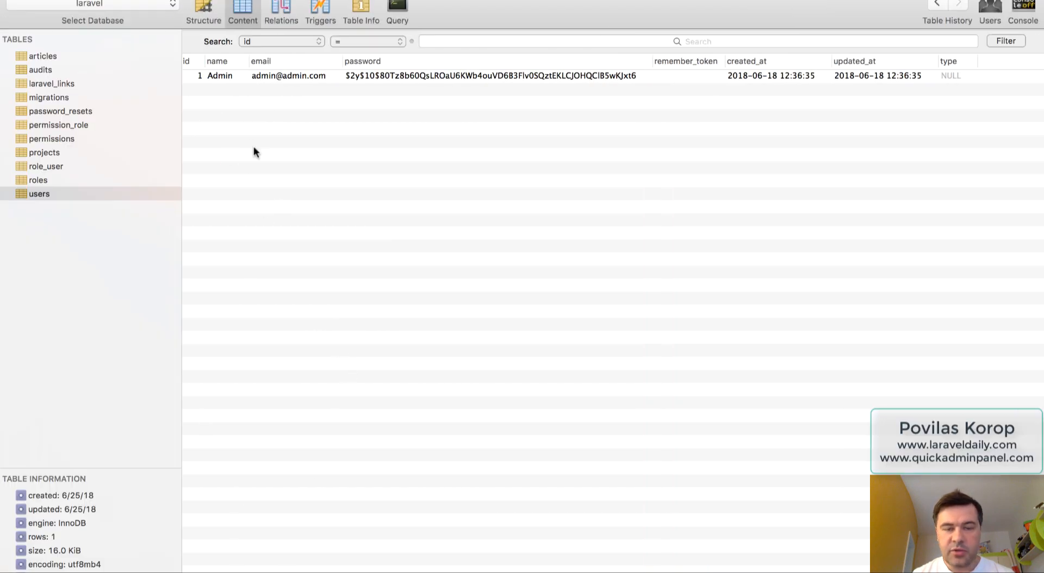
mouse_move(726, 209)
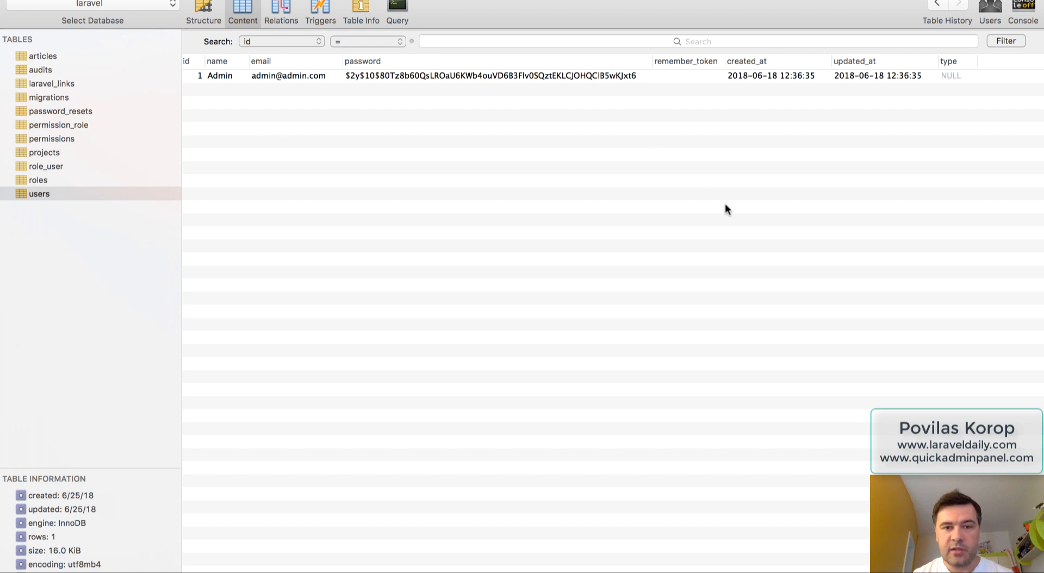
mouse_move(671, 245)
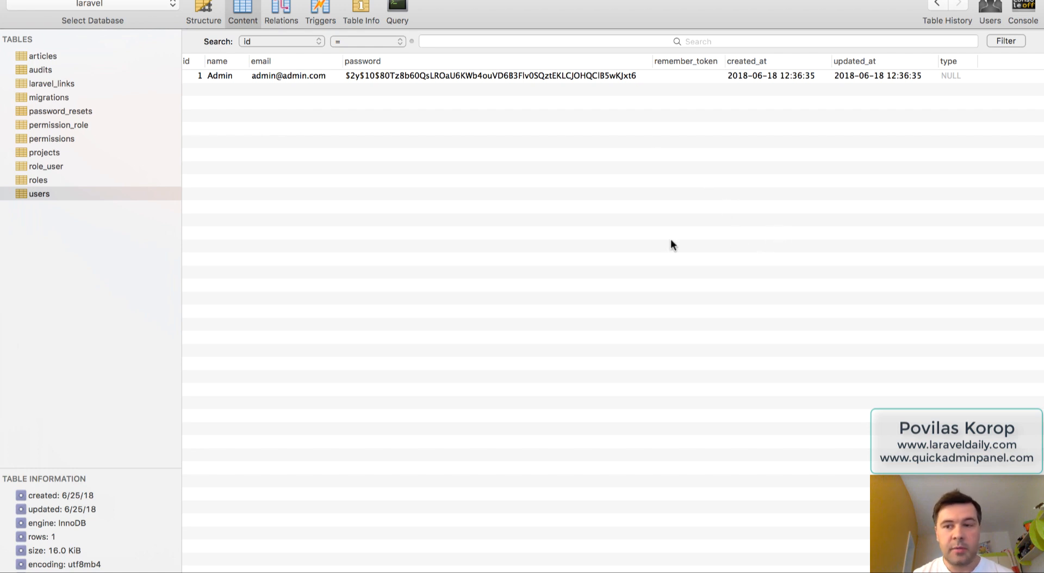
mouse_move(952, 88)
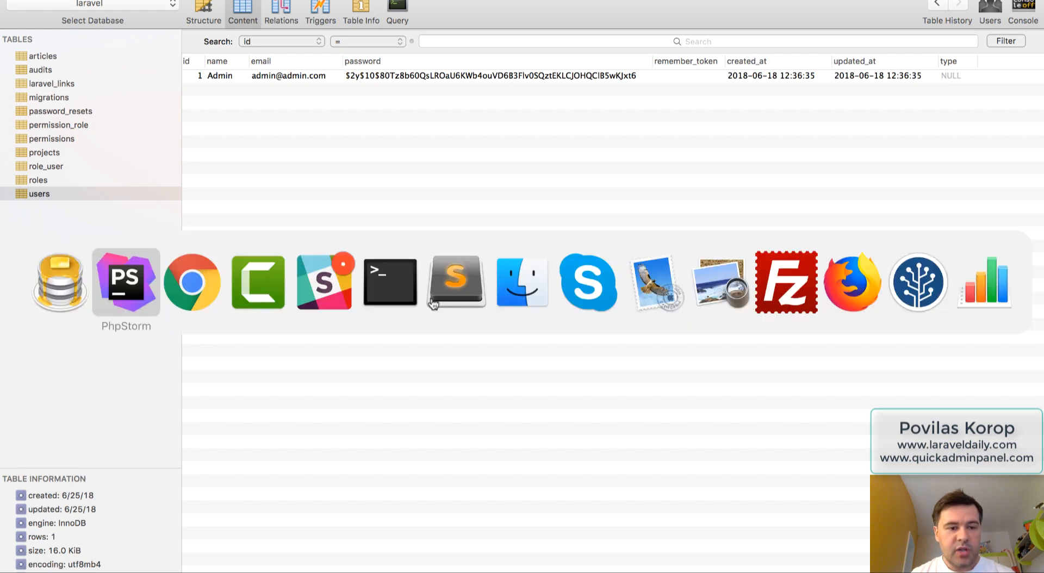
Reload laravel.test/admin/home to create random users, then refresh the users table
left_click(193, 281)
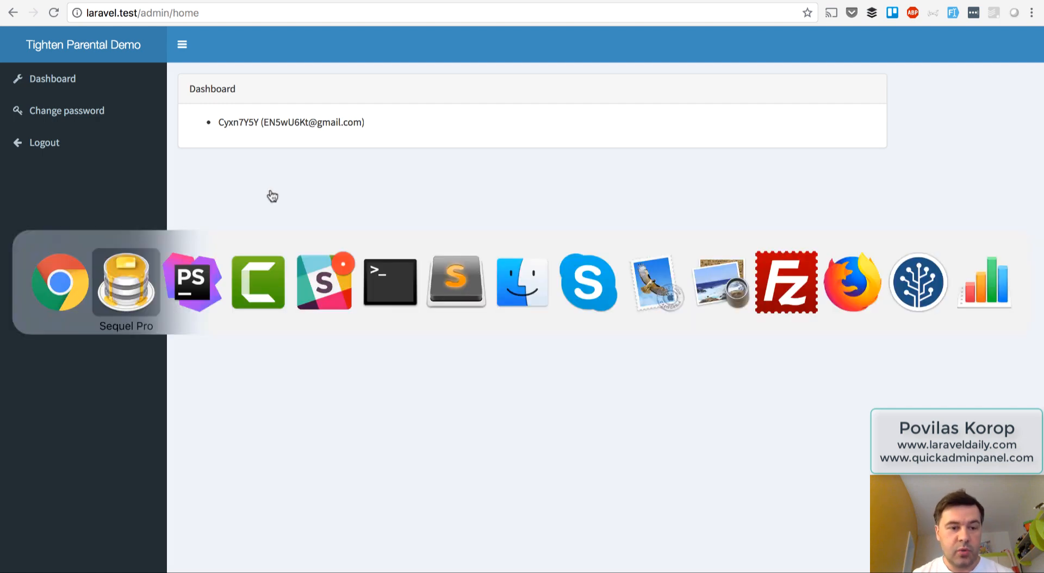
left_click(126, 282)
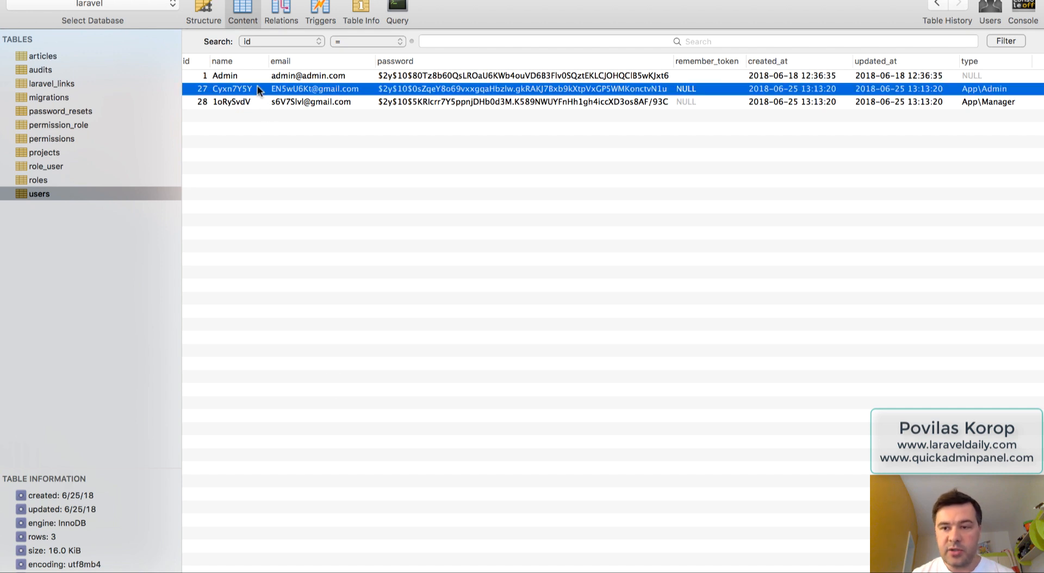
Deselect the new row to view the App\Admin and App\Manager users
left_click(383, 220)
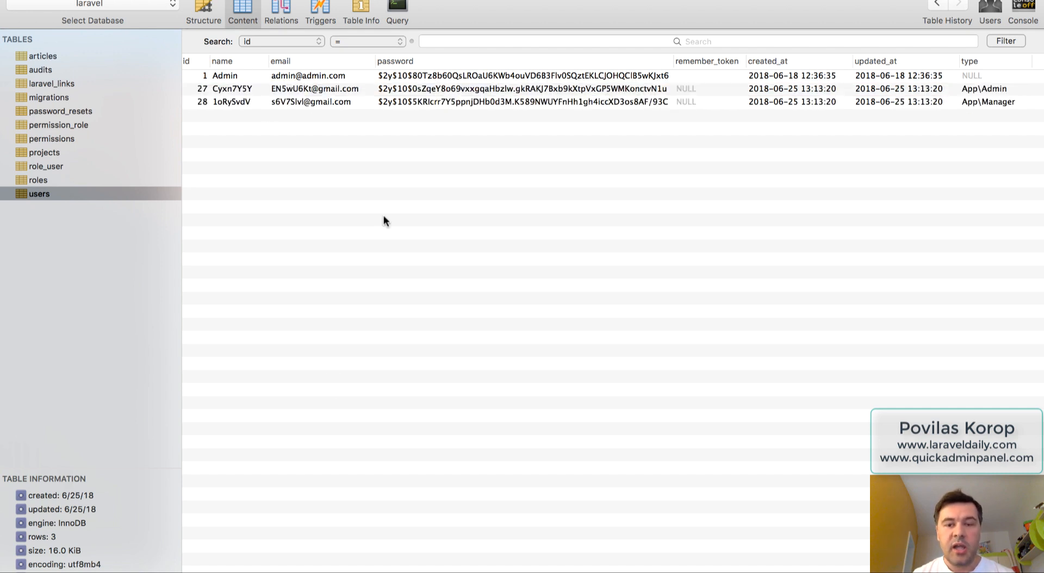
mouse_move(831, 139)
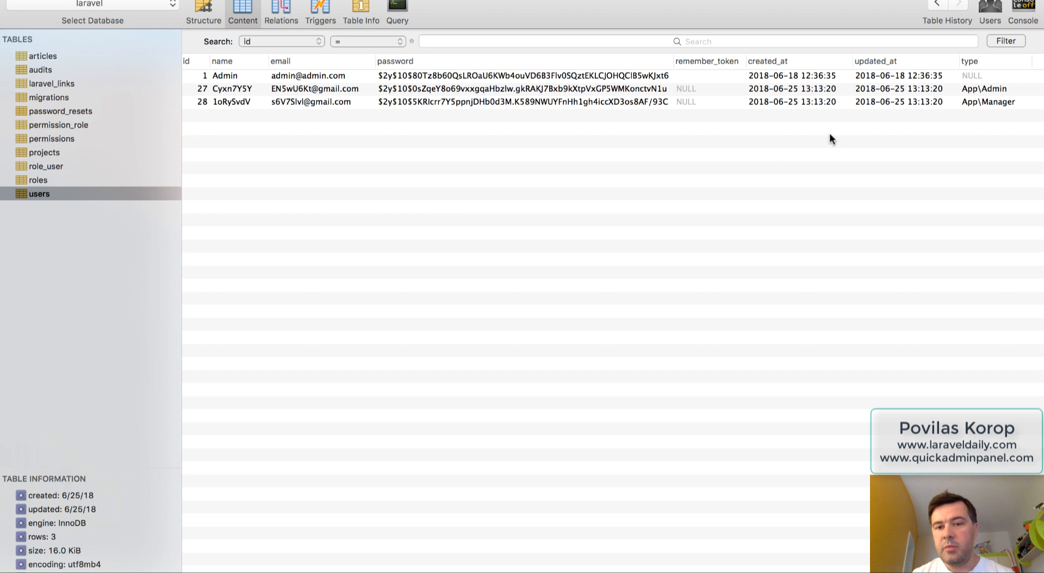
mouse_move(970, 66)
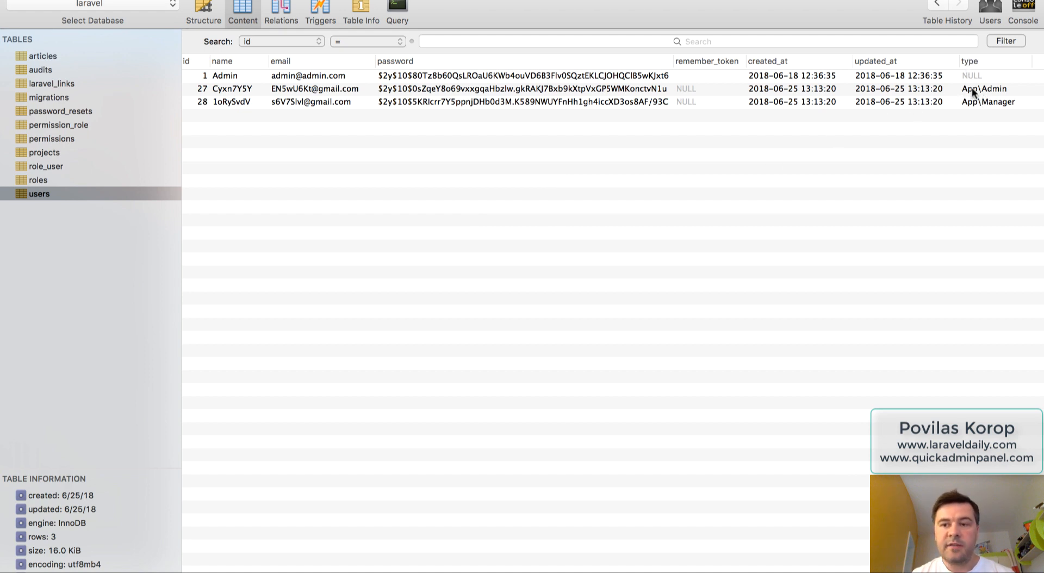
mouse_move(867, 200)
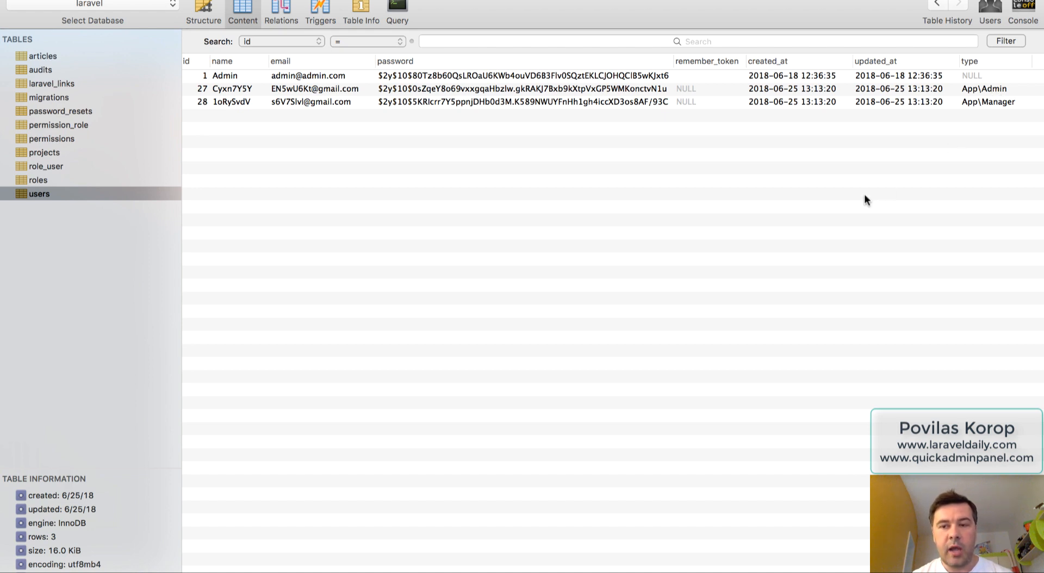
mouse_move(607, 208)
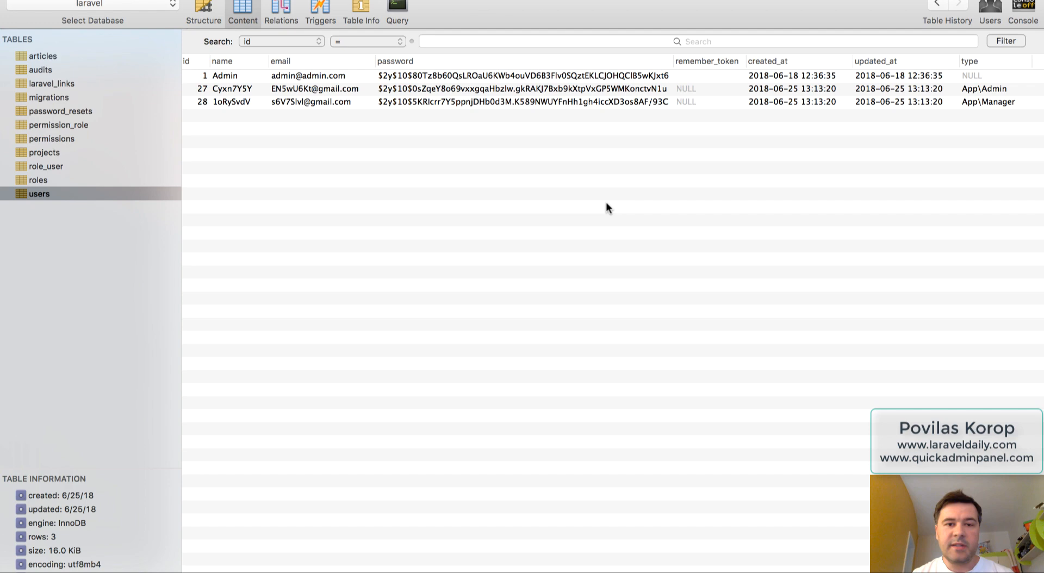
mouse_move(486, 221)
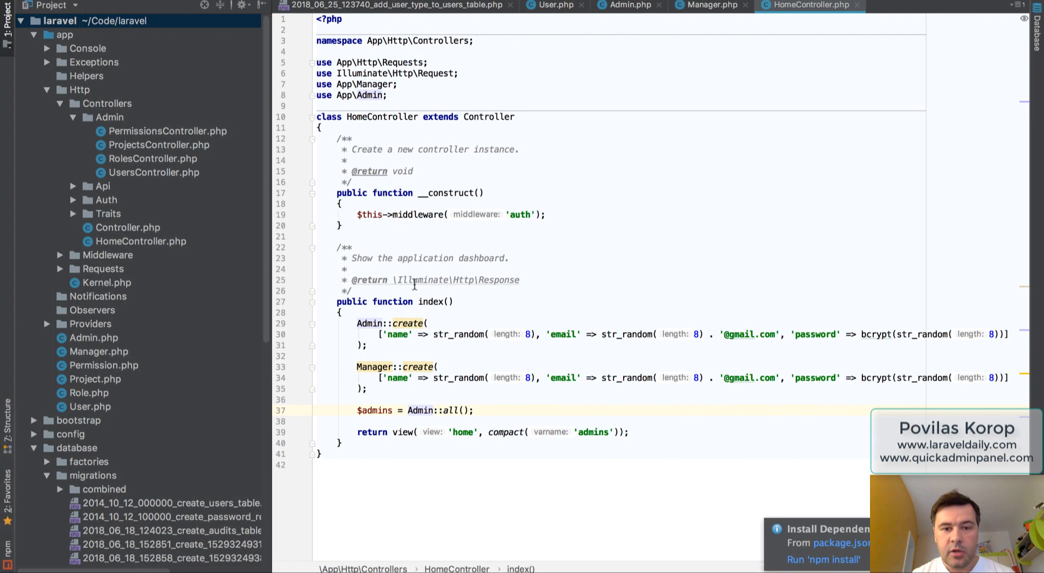
Review User.php and Manager.php, then jump to the HasParentModel trait source
left_click(550, 5)
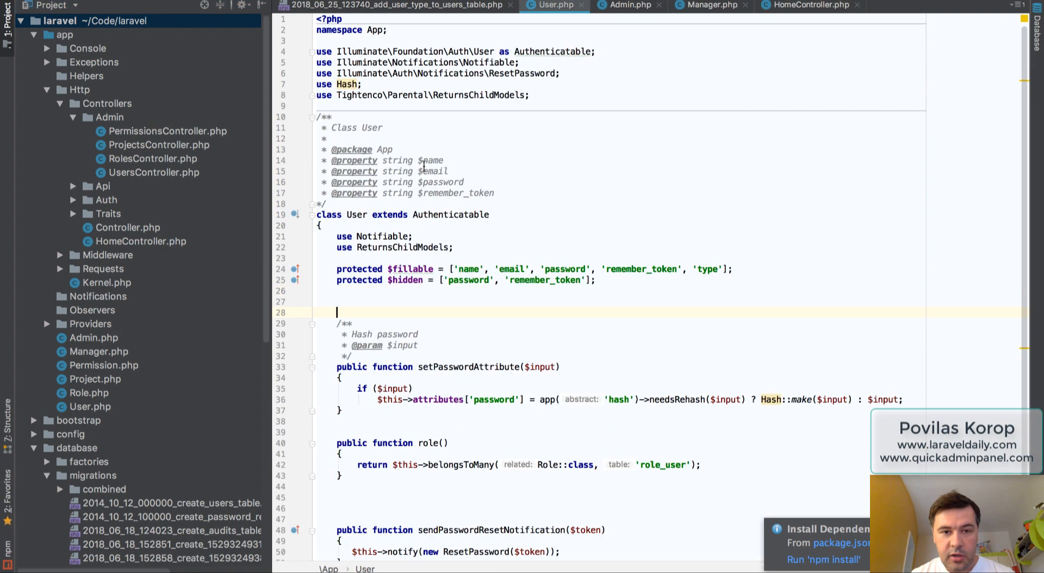
left_click(710, 6)
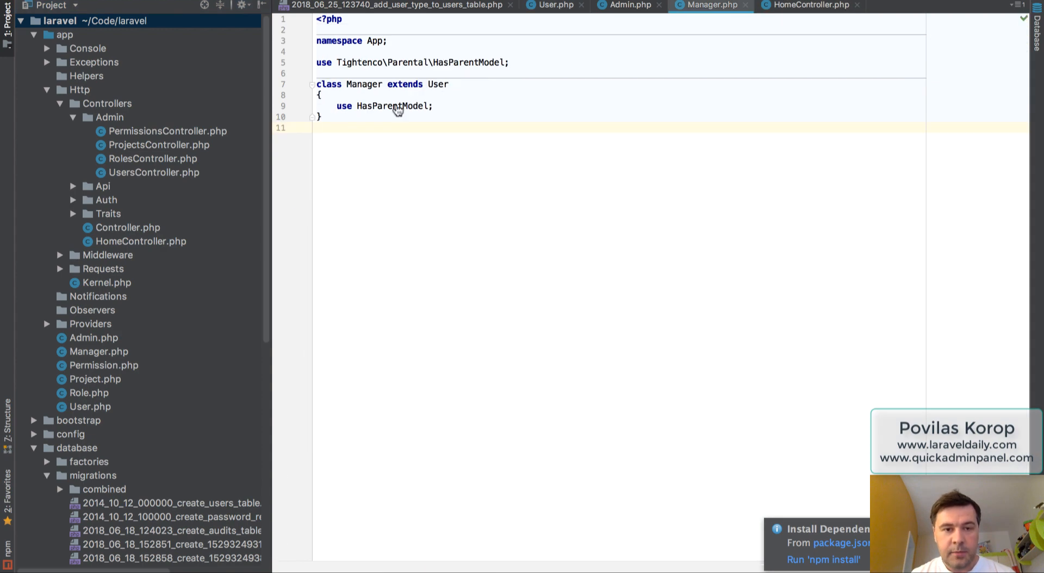
left_click(397, 106)
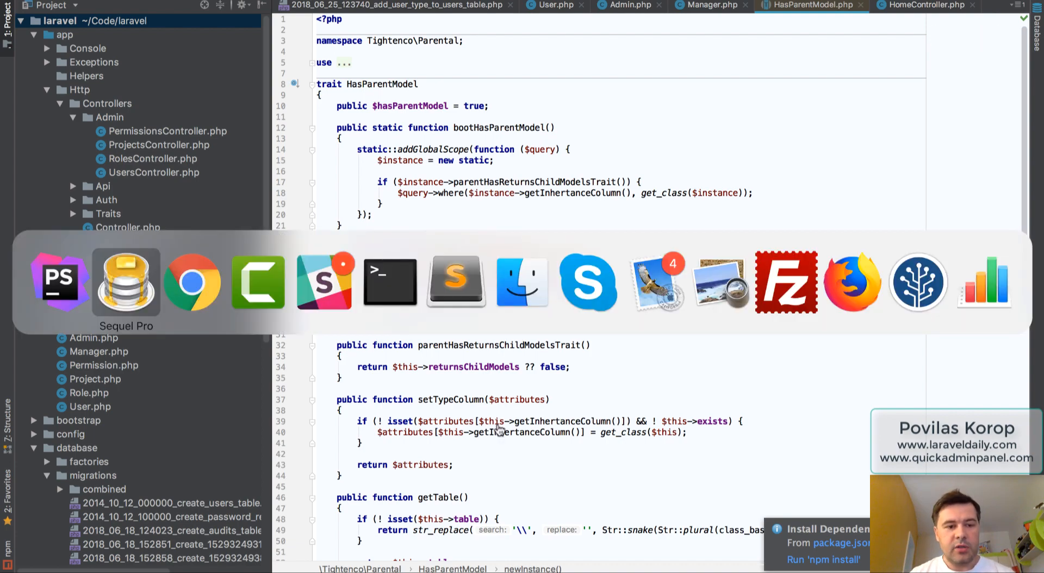
left_click(125, 281)
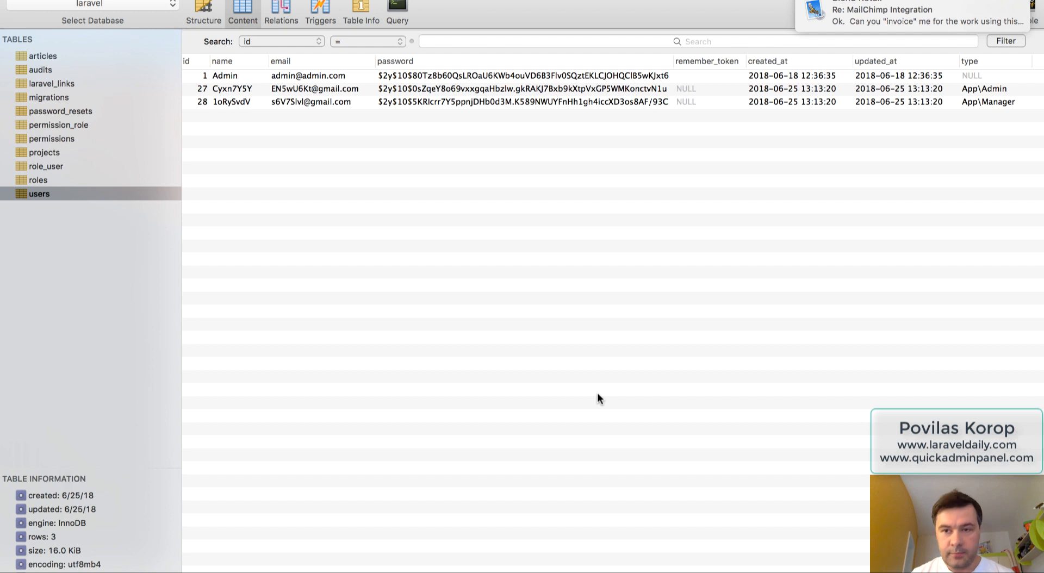